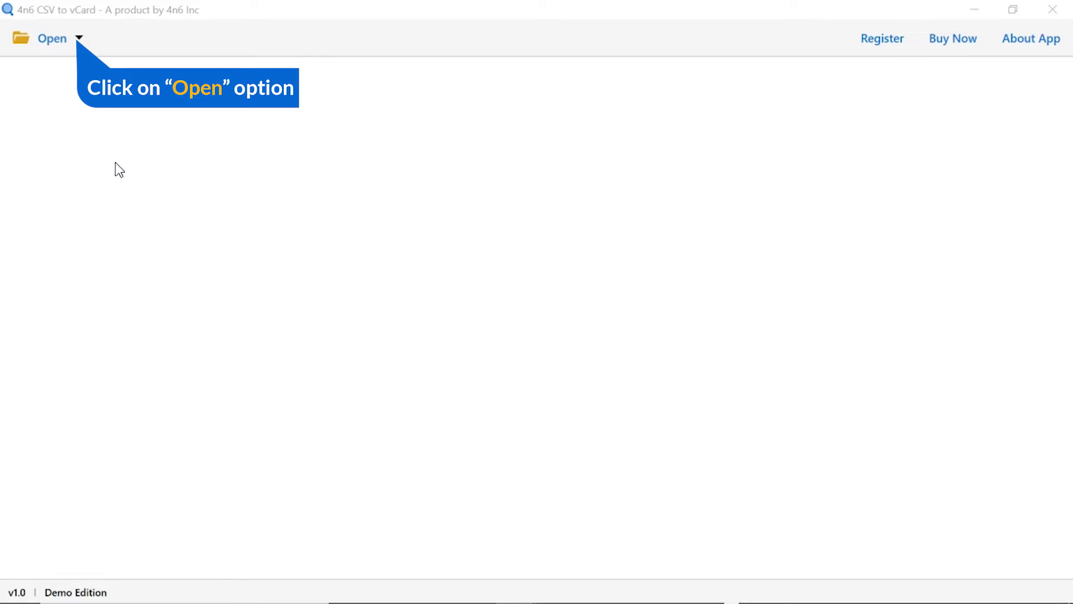
- Show the toolbar Open menu with its Choose Files and Choose Folders options
{"action": "left_click", "coordinate": [51, 38]}
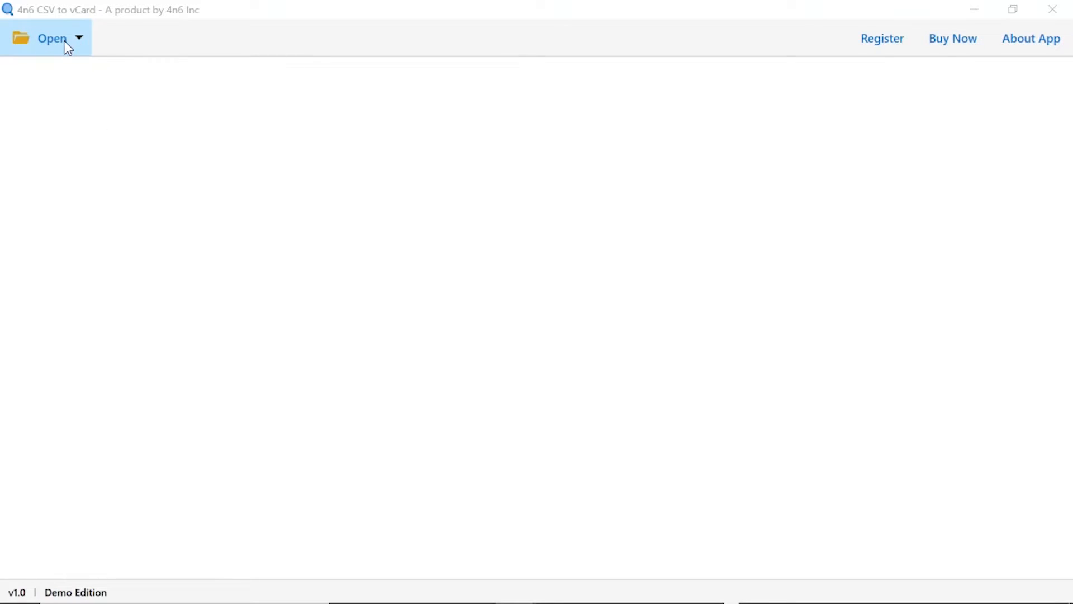
{"action": "left_click", "coordinate": [51, 37]}
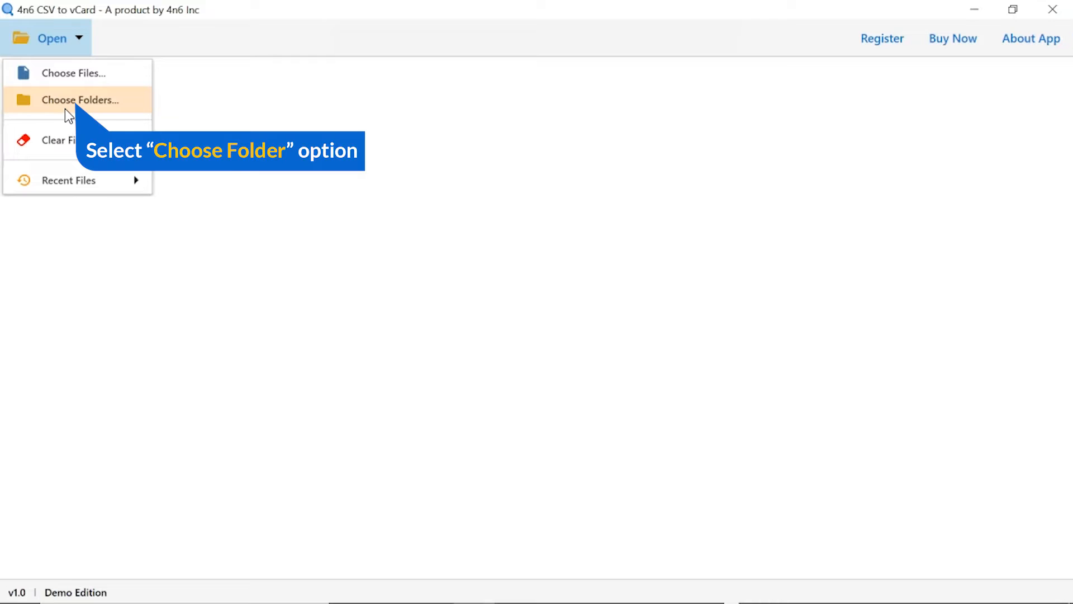
- Load the CSV Files folder through Choose Folders so its five contact files appear
{"action": "left_click", "coordinate": [81, 99]}
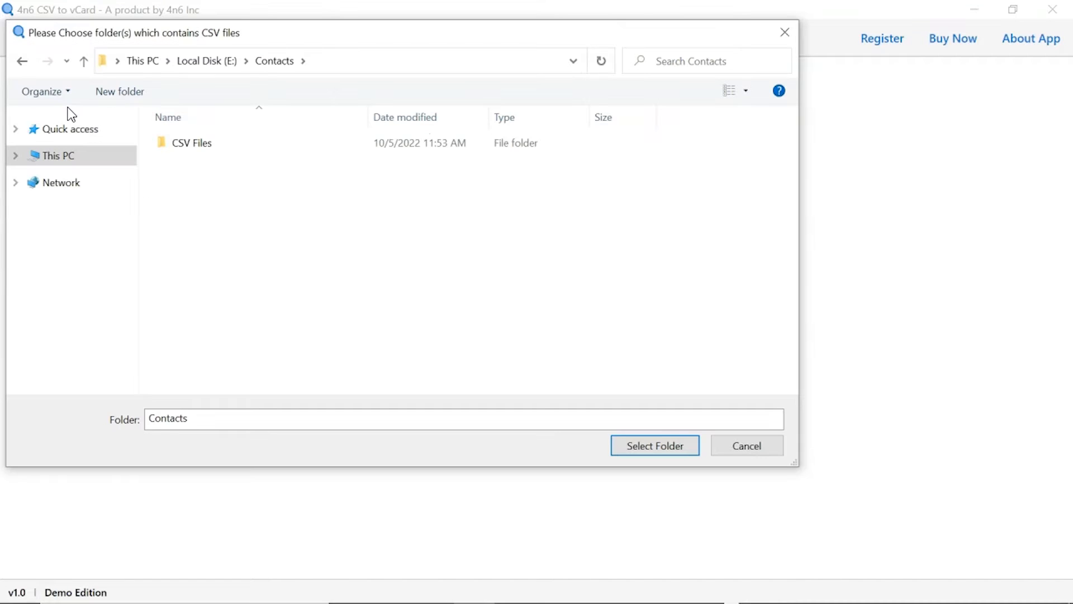
{"action": "left_click", "coordinate": [192, 142]}
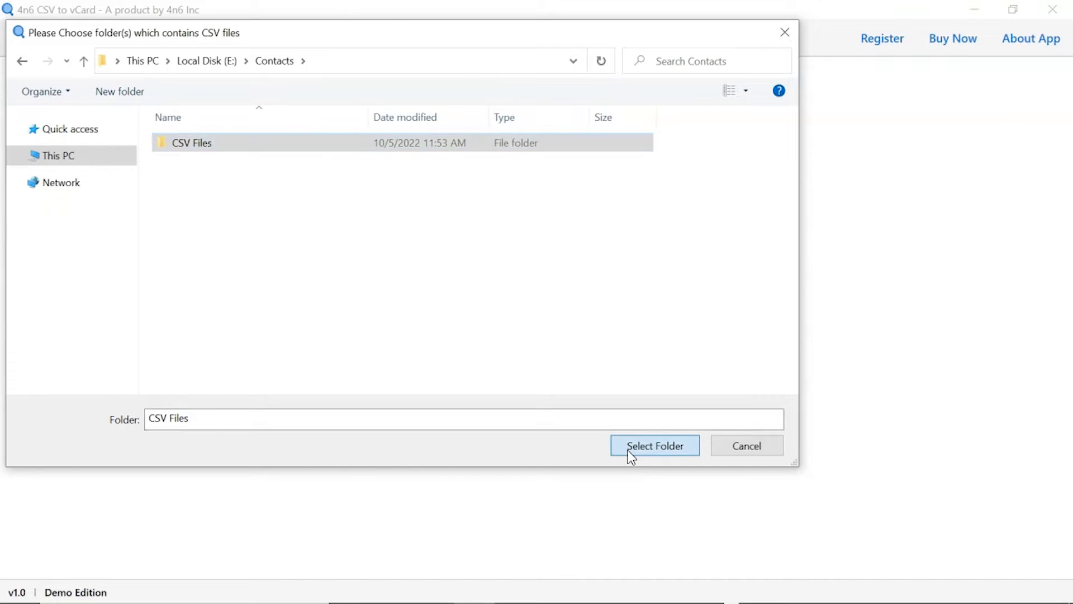
{"action": "left_click", "coordinate": [653, 445]}
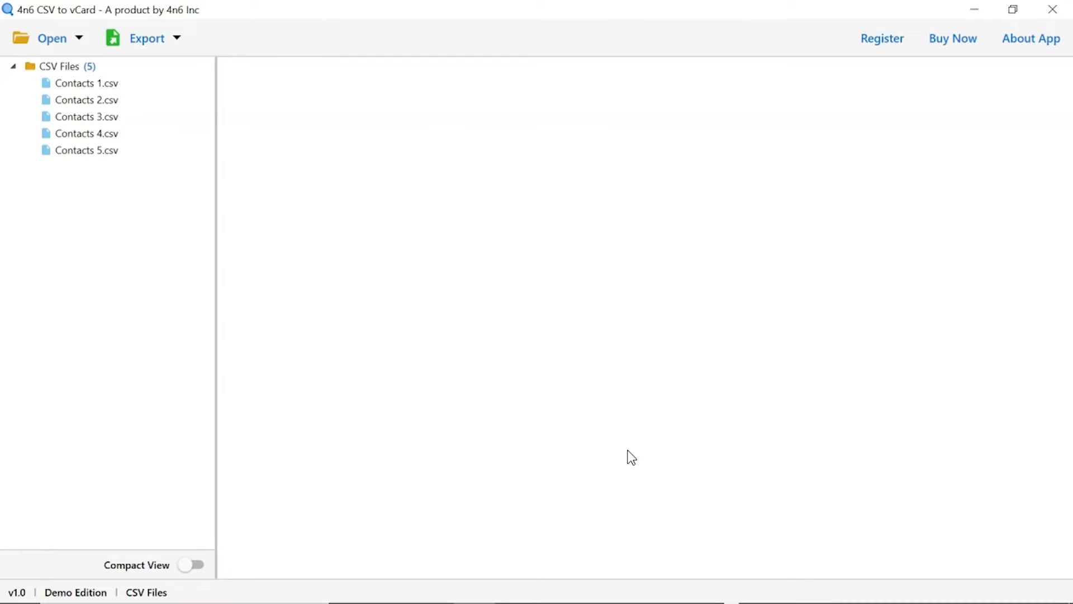
- Select Contacts 1.csv in the tree to preview its three records and vCard mapping
{"action": "left_click", "coordinate": [86, 150]}
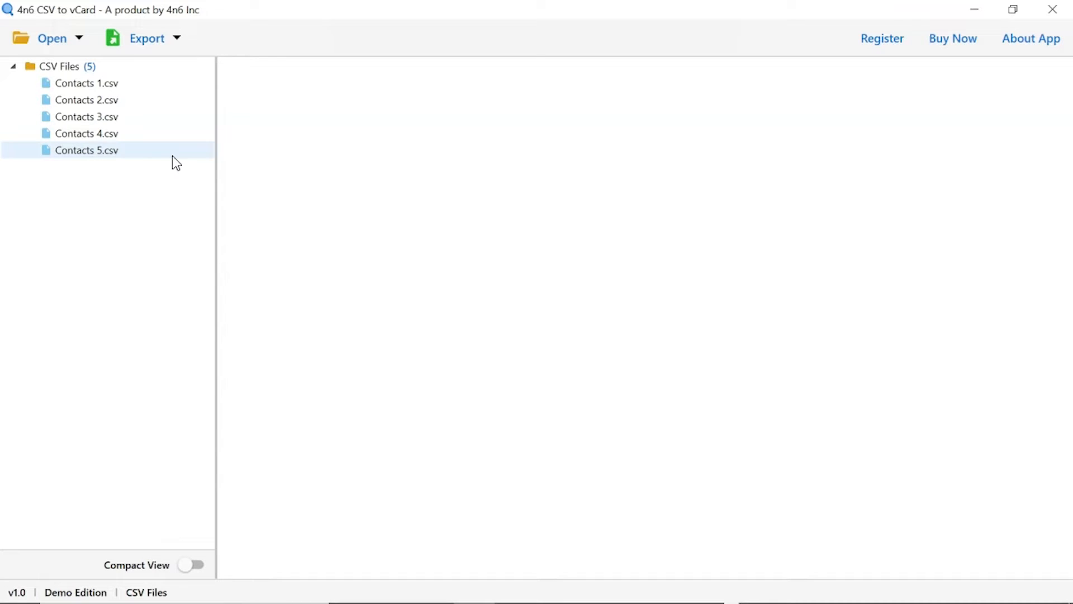
{"action": "left_click", "coordinate": [87, 83]}
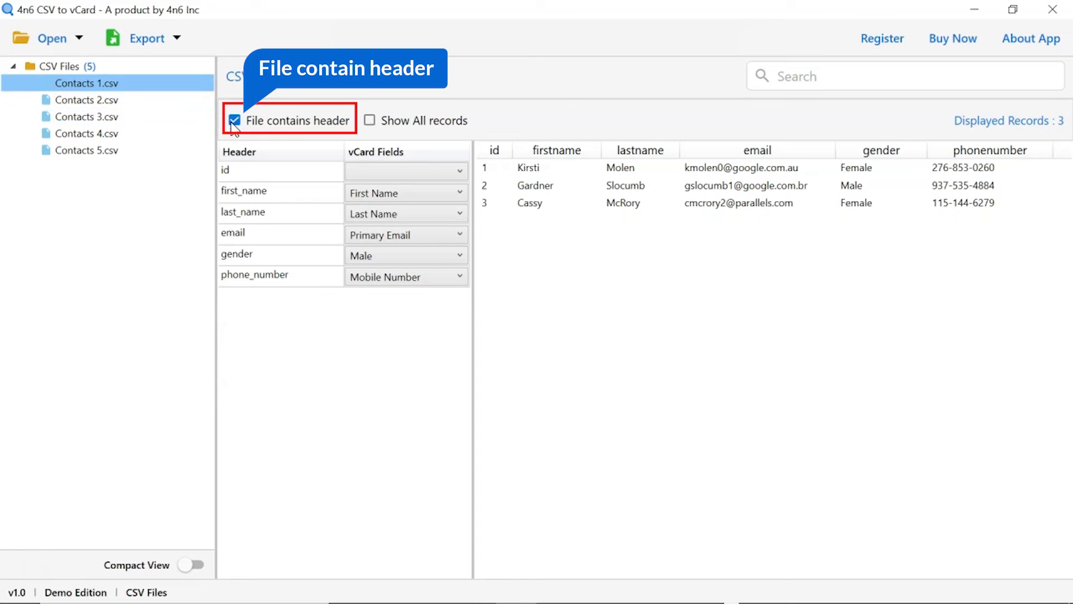
- Toggle File contains header off and back on, and map phone_number to Mobile Number
{"action": "left_click", "coordinate": [235, 120]}
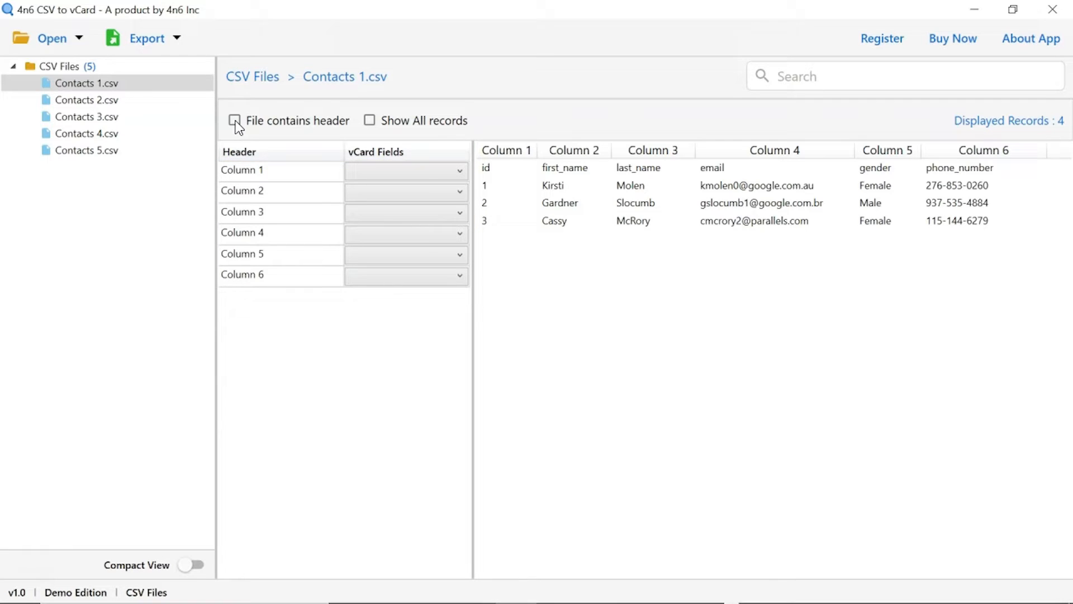
{"action": "left_click", "coordinate": [234, 121]}
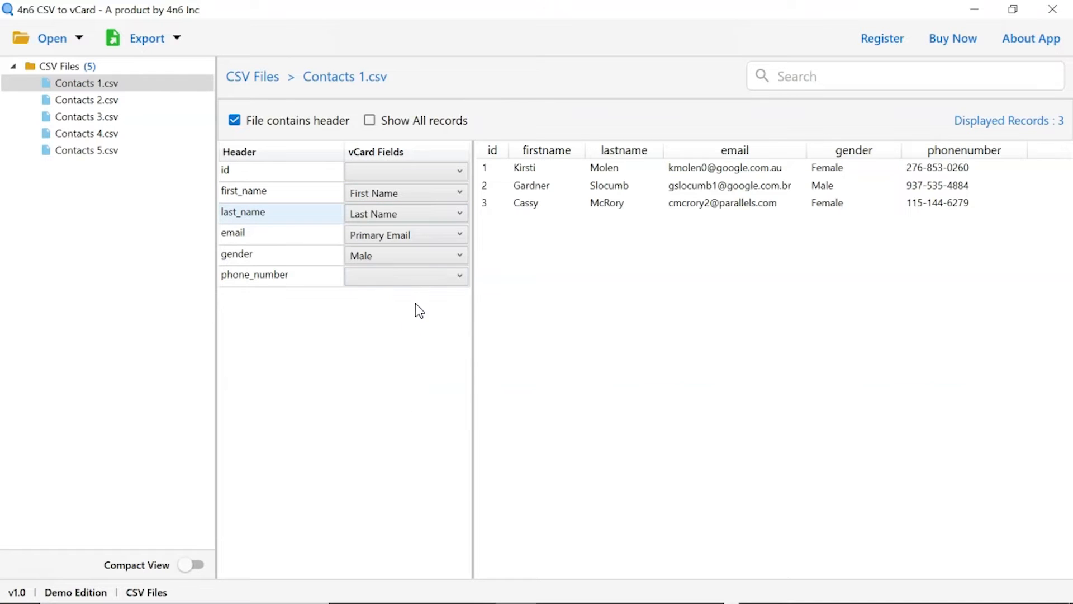
{"action": "left_click", "coordinate": [406, 275]}
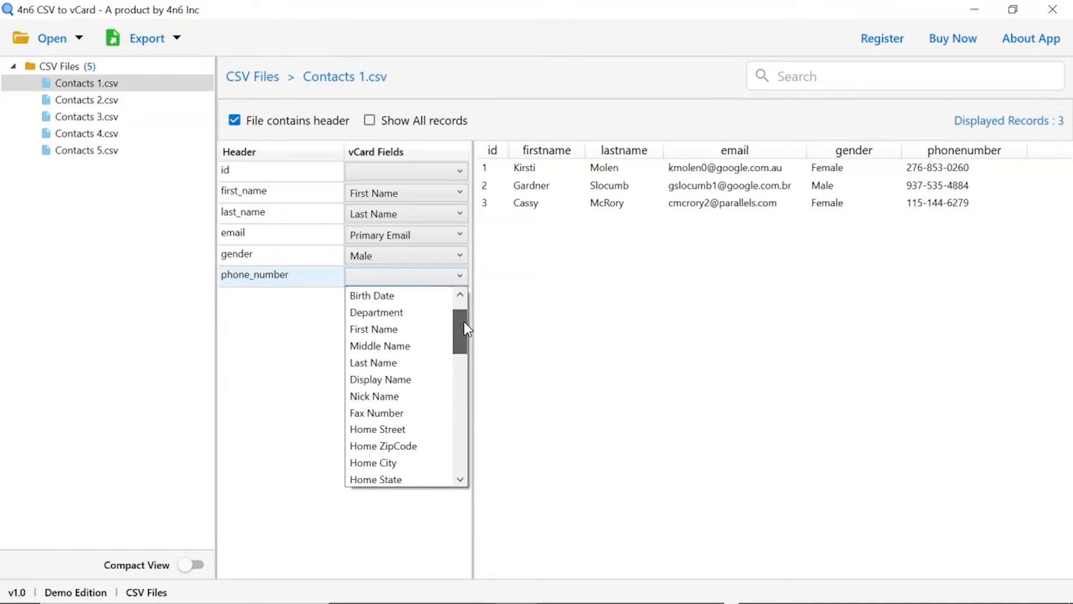
{"action": "scroll", "scroll_direction": "down", "scroll_amount": 3}
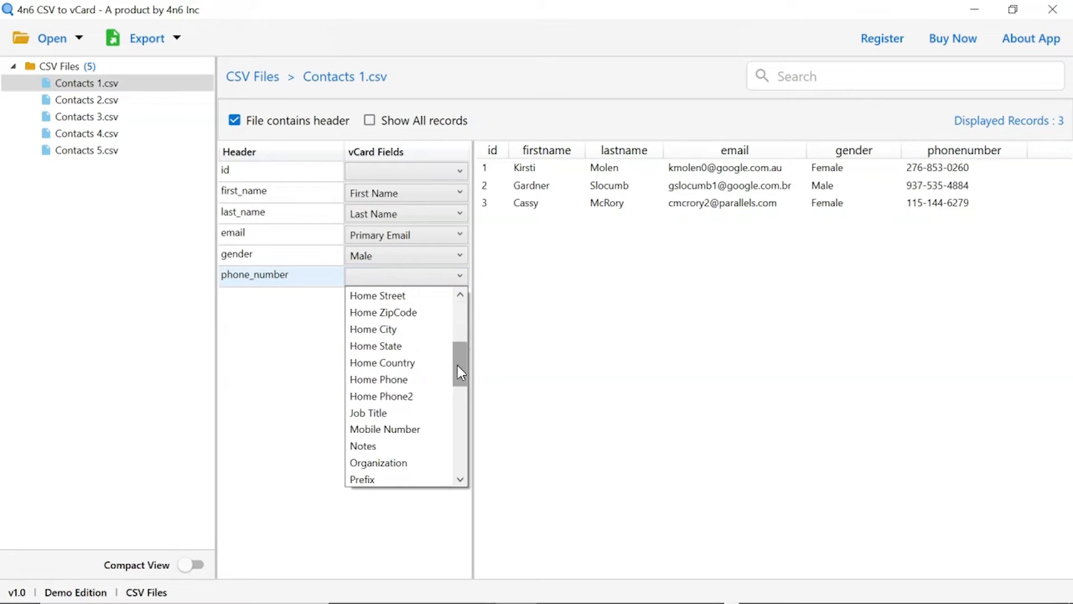
{"action": "left_click", "coordinate": [384, 430]}
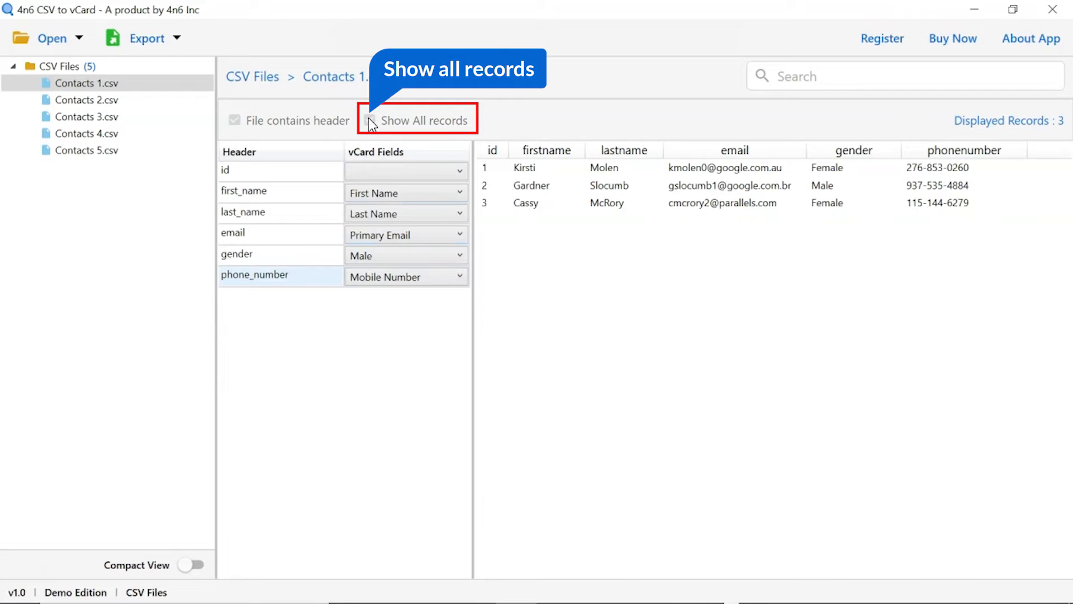
- Tick Show All records to display all 1000 records of Contacts 1.csv
{"action": "left_click", "coordinate": [370, 121]}
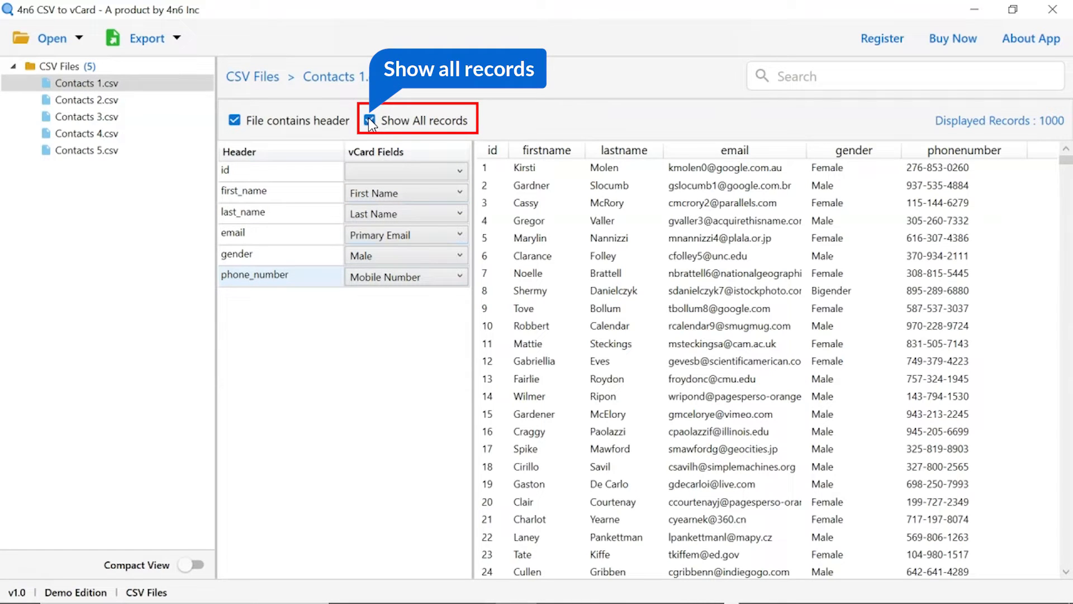
{"action": "left_click", "coordinate": [373, 120]}
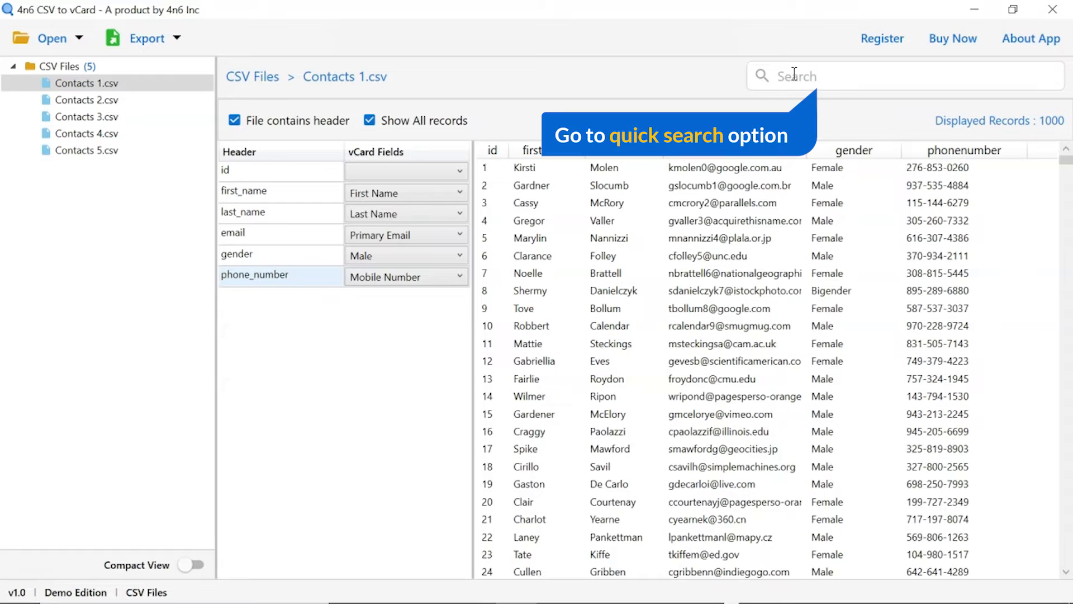
- Search the records for 'Tove', leaving one matching contact in the preview
{"action": "left_click", "coordinate": [793, 76]}
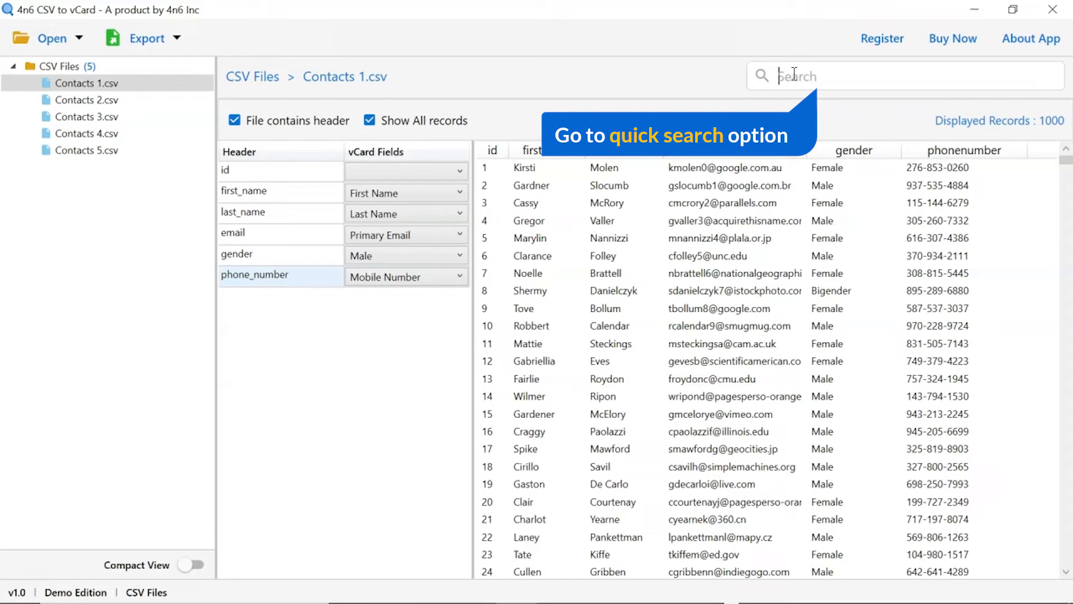
{"action": "type", "text": "Tove"}
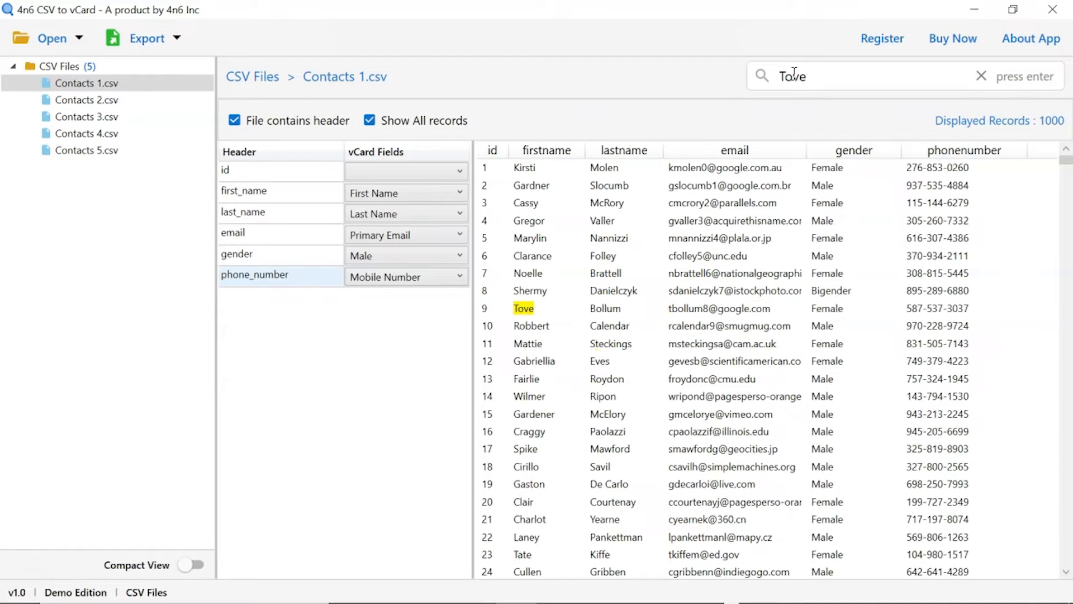
{"action": "key", "text": "enter"}
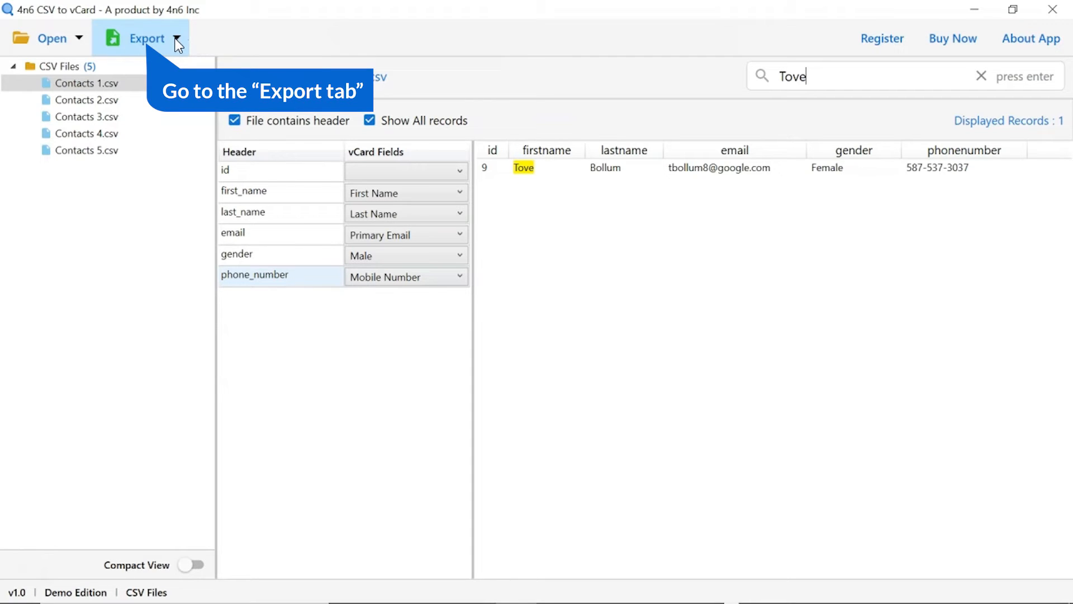
- Choose vCard as the export format
{"action": "left_click", "coordinate": [147, 38]}
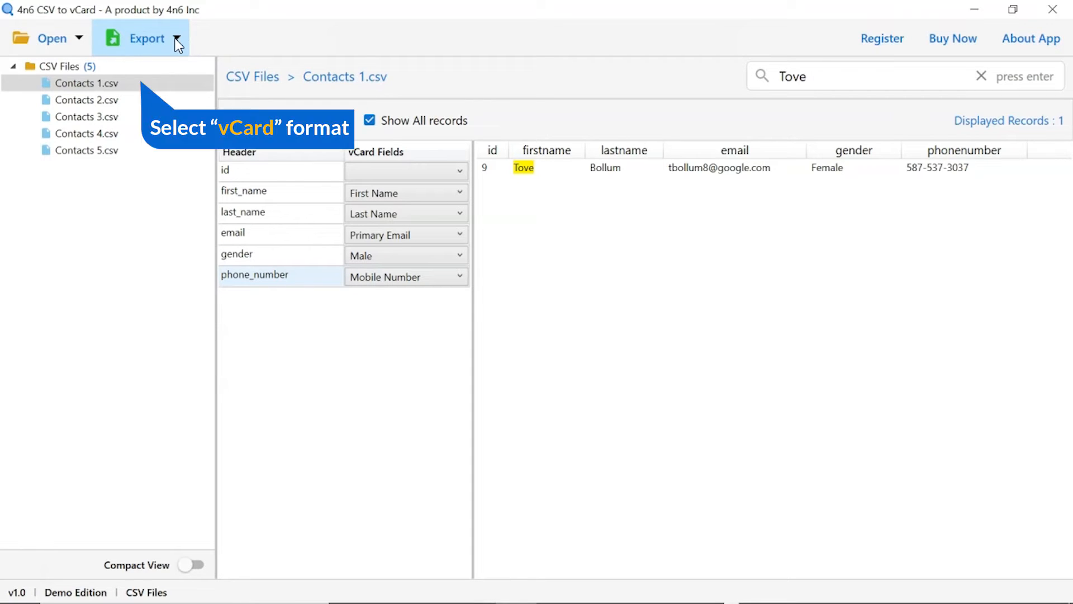
{"action": "left_click", "coordinate": [177, 38]}
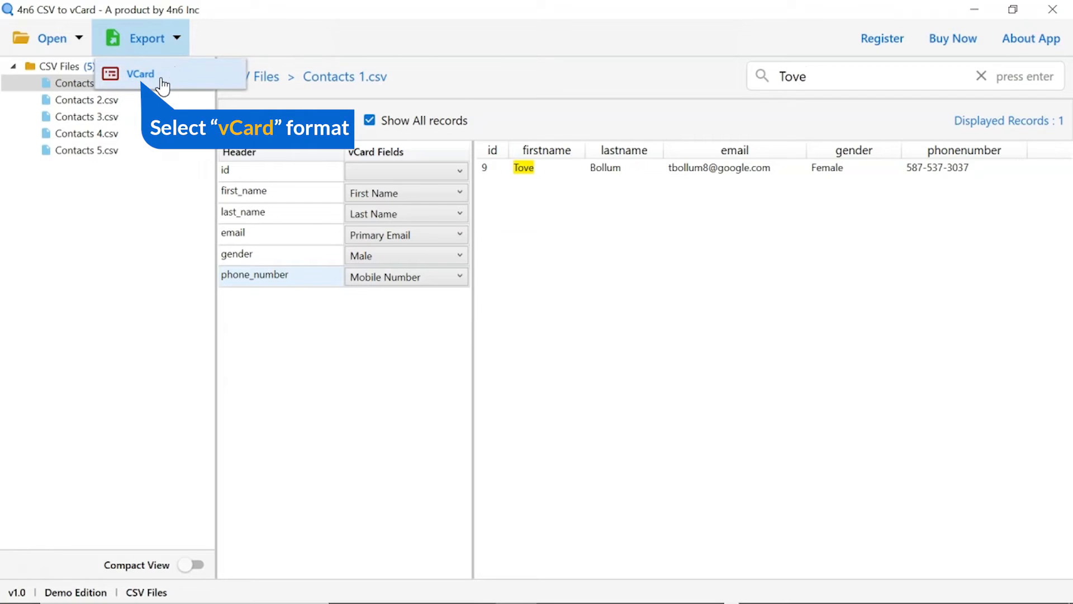
{"action": "left_click", "coordinate": [140, 74]}
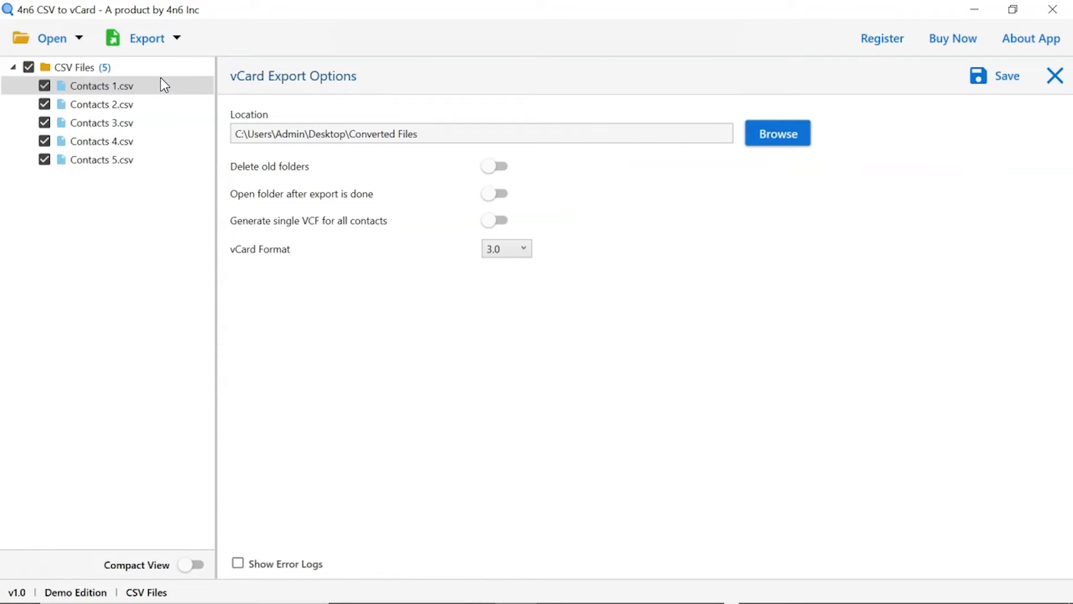
- Check Contacts 2.csv and Contacts 3.csv, and set Desktop\Converted Files as the destination
{"action": "left_click", "coordinate": [44, 104]}
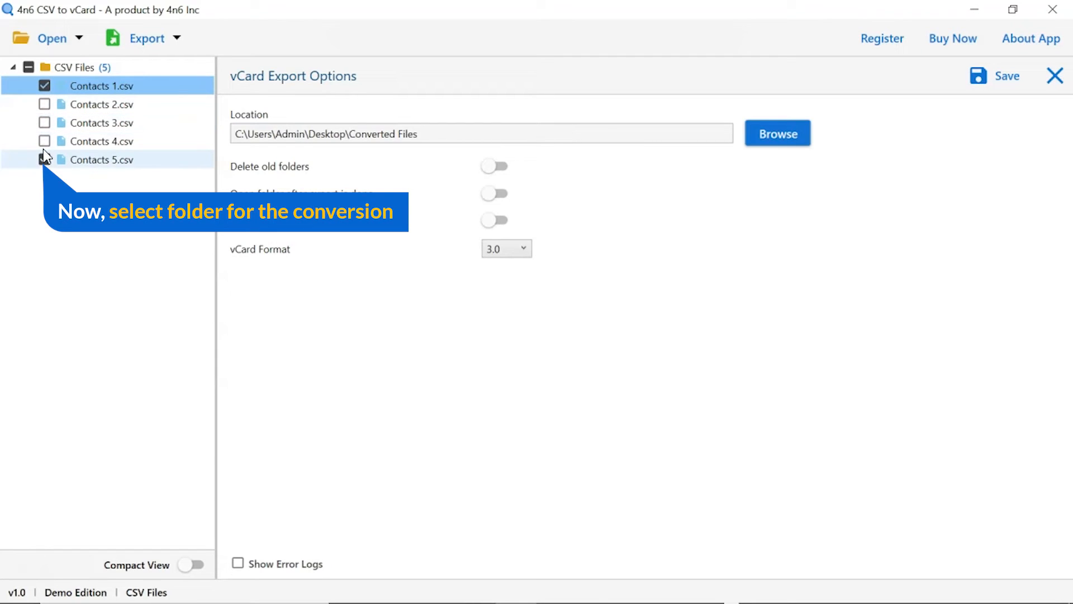
{"action": "left_click", "coordinate": [44, 123]}
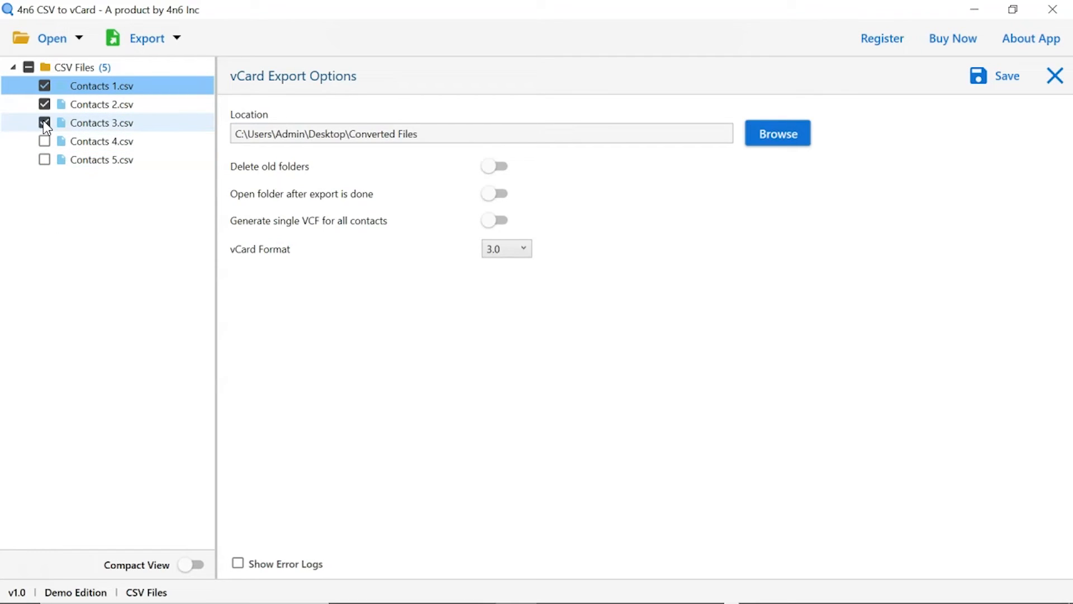
{"action": "left_click", "coordinate": [43, 122]}
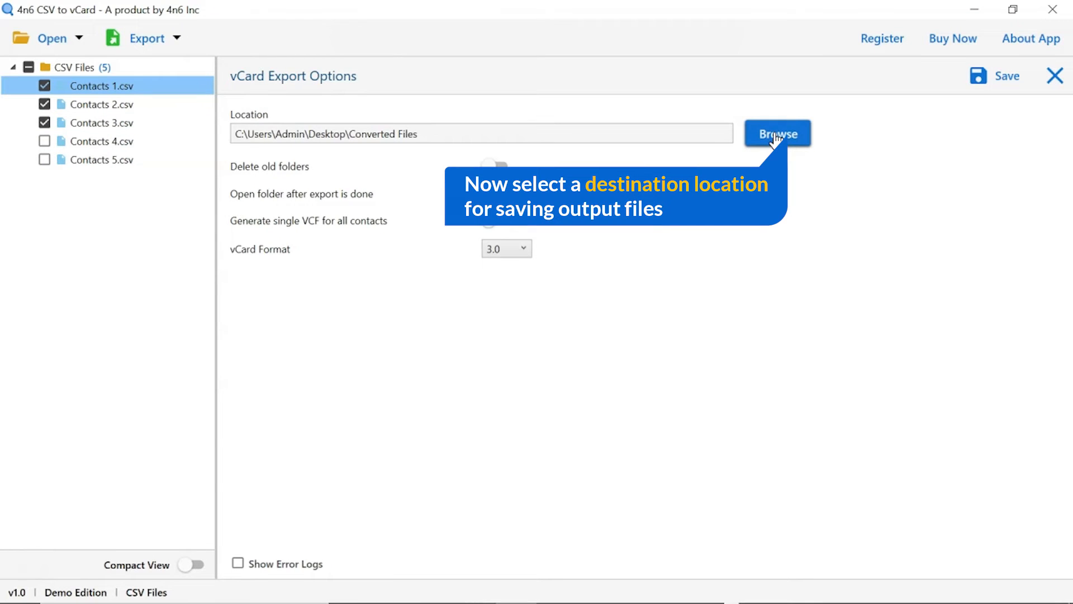
{"action": "left_click", "coordinate": [777, 134]}
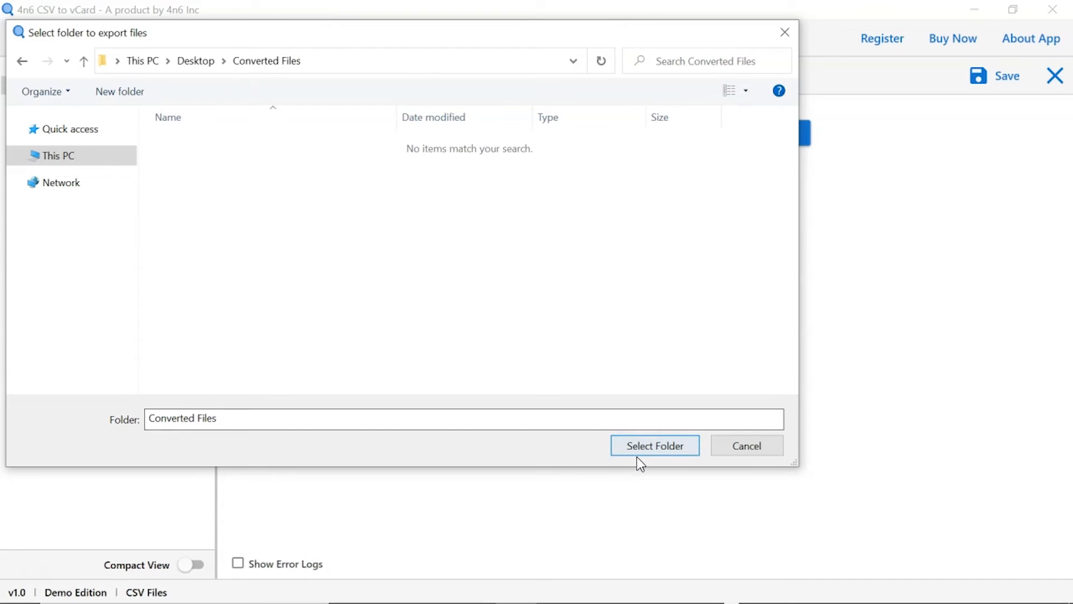
{"action": "left_click", "coordinate": [653, 445]}
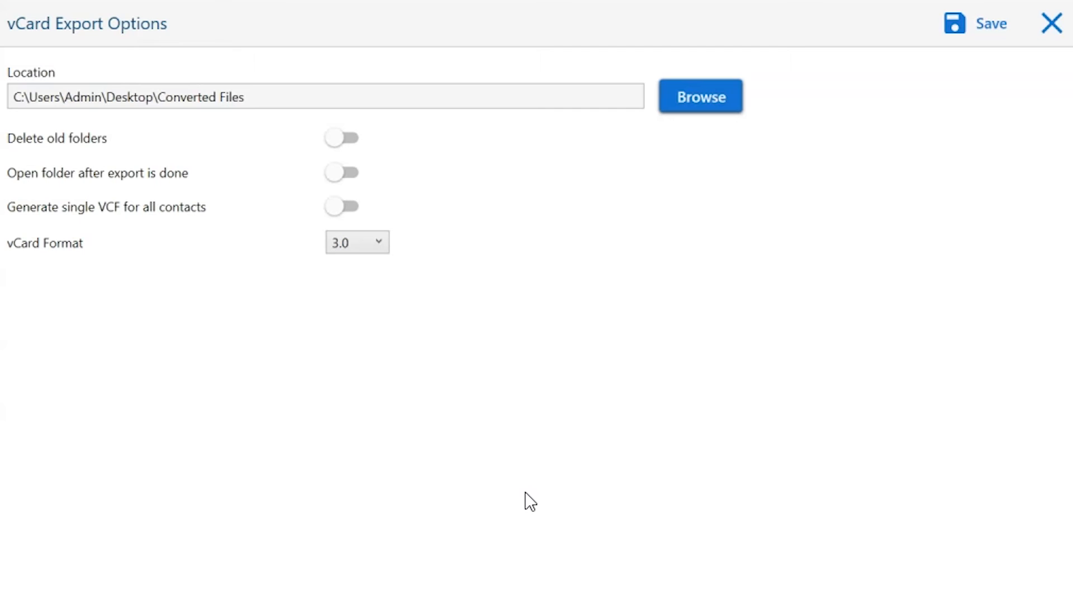
{"action": "mouse_move", "coordinate": [341, 164]}
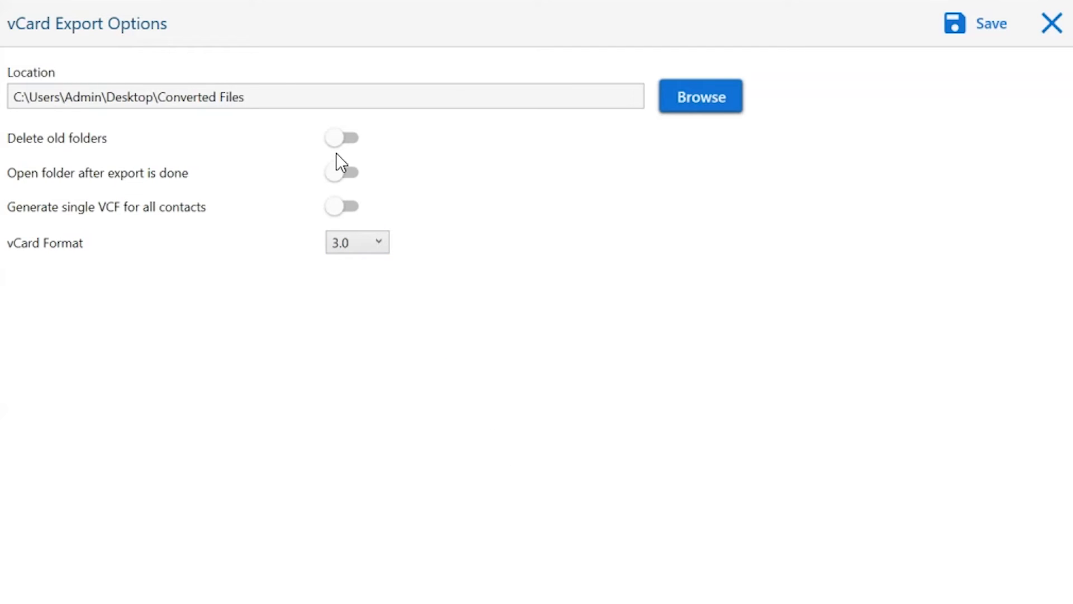
{"action": "mouse_move", "coordinate": [341, 138]}
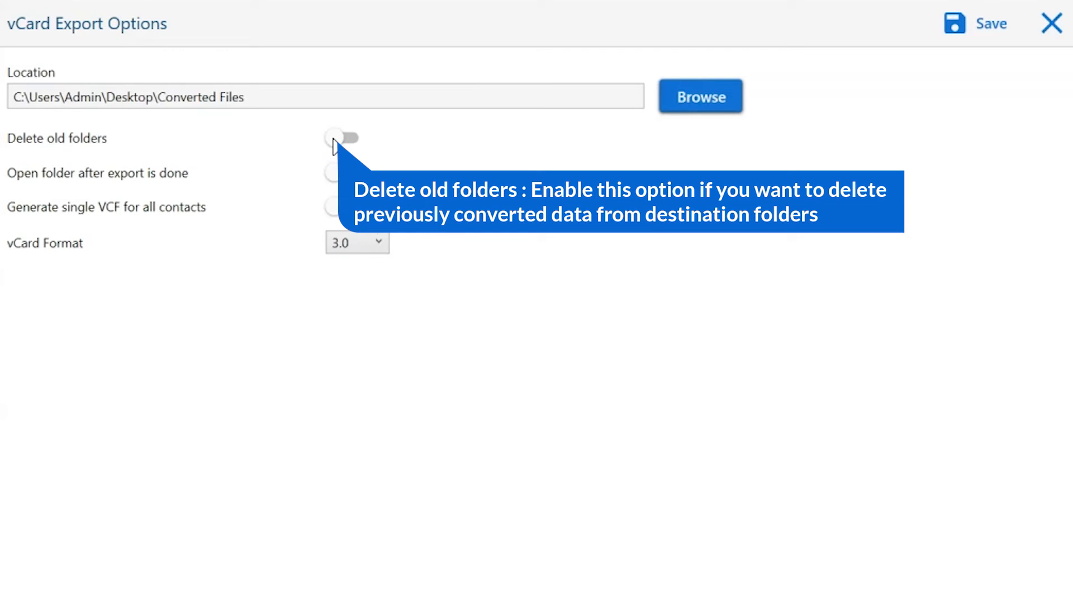
{"action": "left_click", "coordinate": [342, 137]}
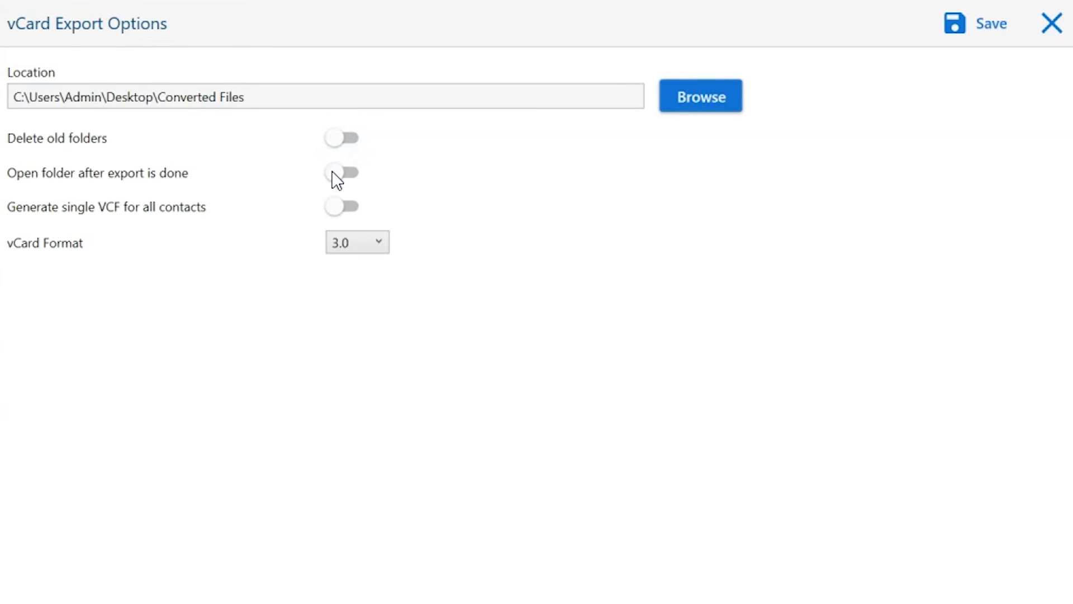
{"action": "left_click", "coordinate": [341, 172]}
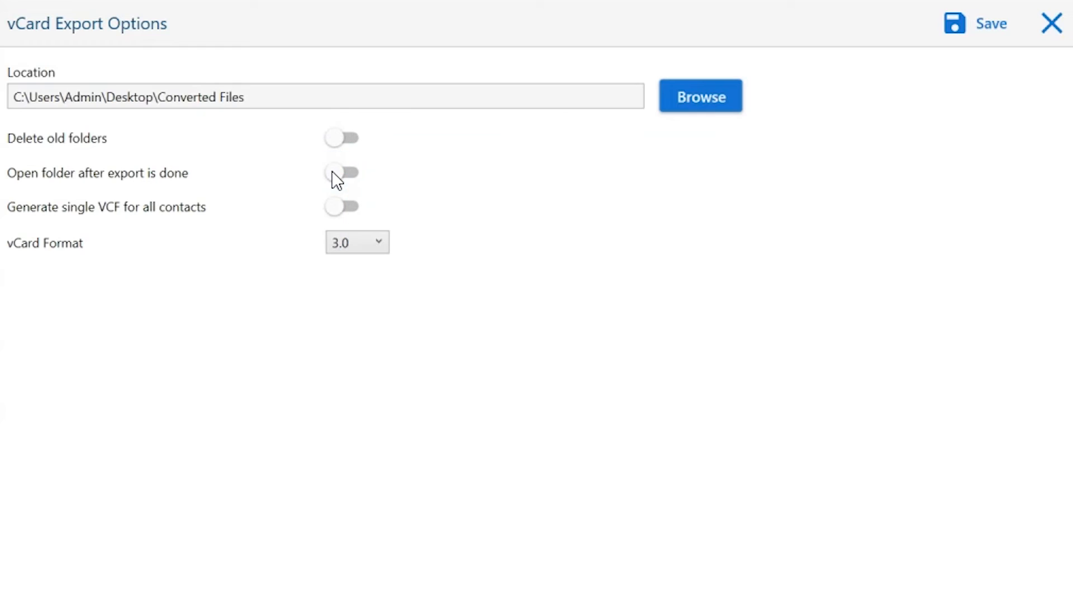
{"action": "left_click", "coordinate": [341, 206]}
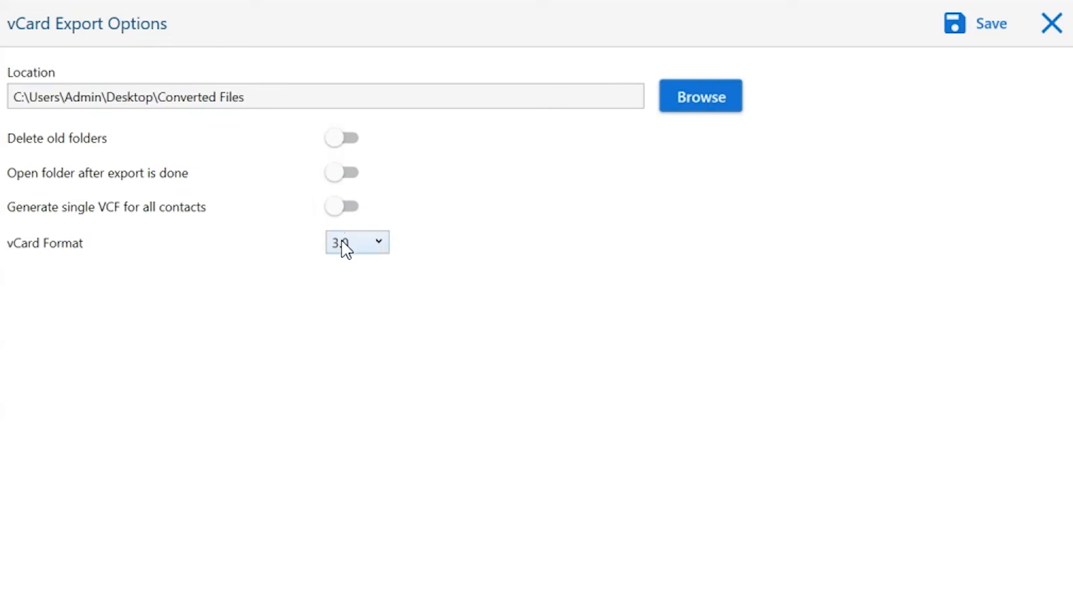
{"action": "left_click", "coordinate": [356, 241]}
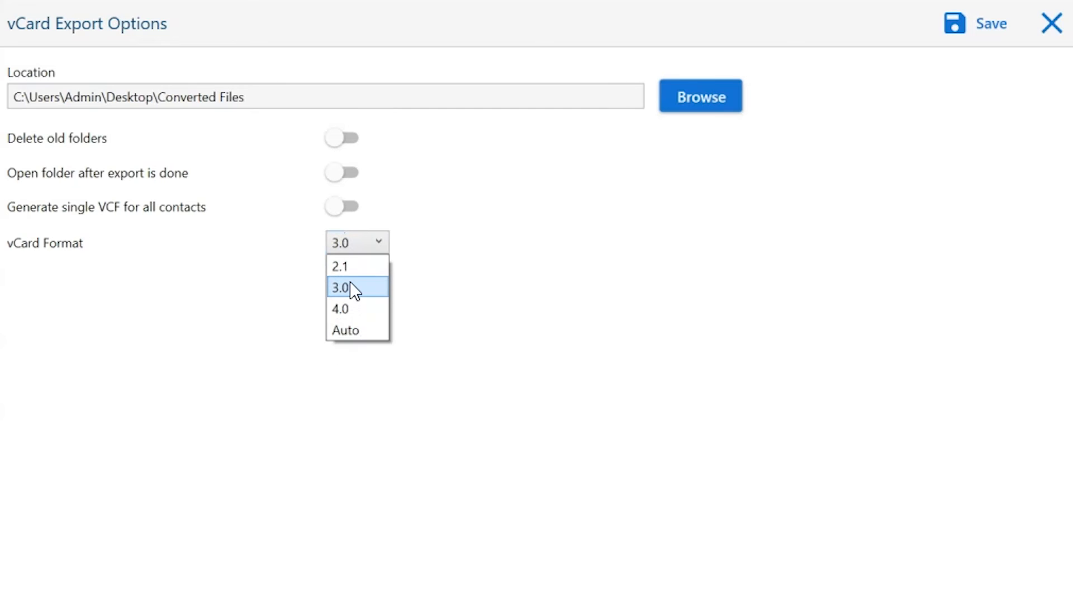
{"action": "left_click", "coordinate": [340, 287]}
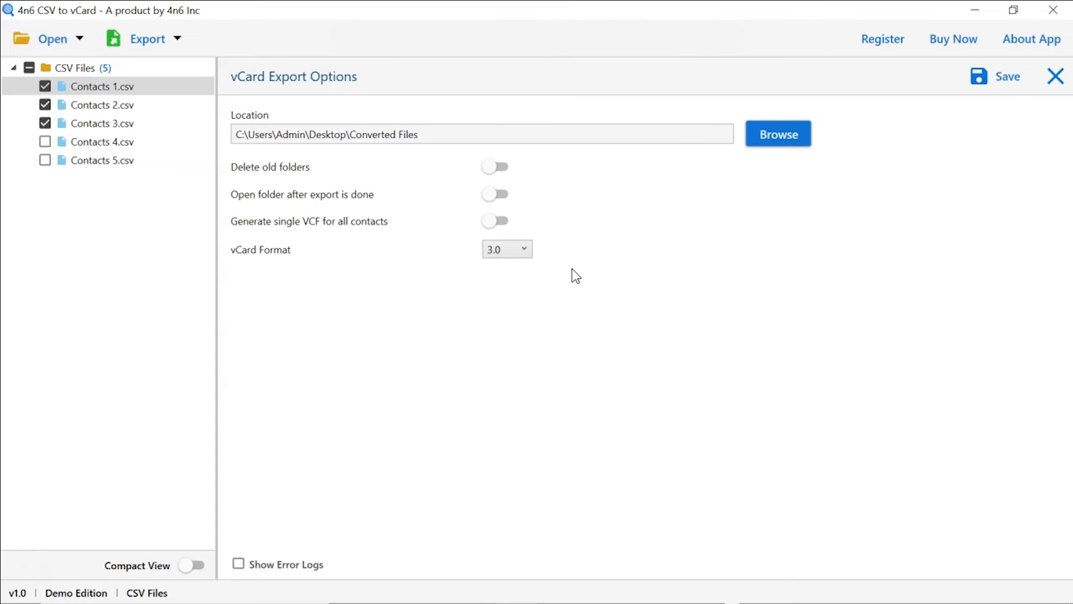
- Save to convert the three checked files, then dismiss the Demo Edition limit notice
{"action": "left_click", "coordinate": [996, 76]}
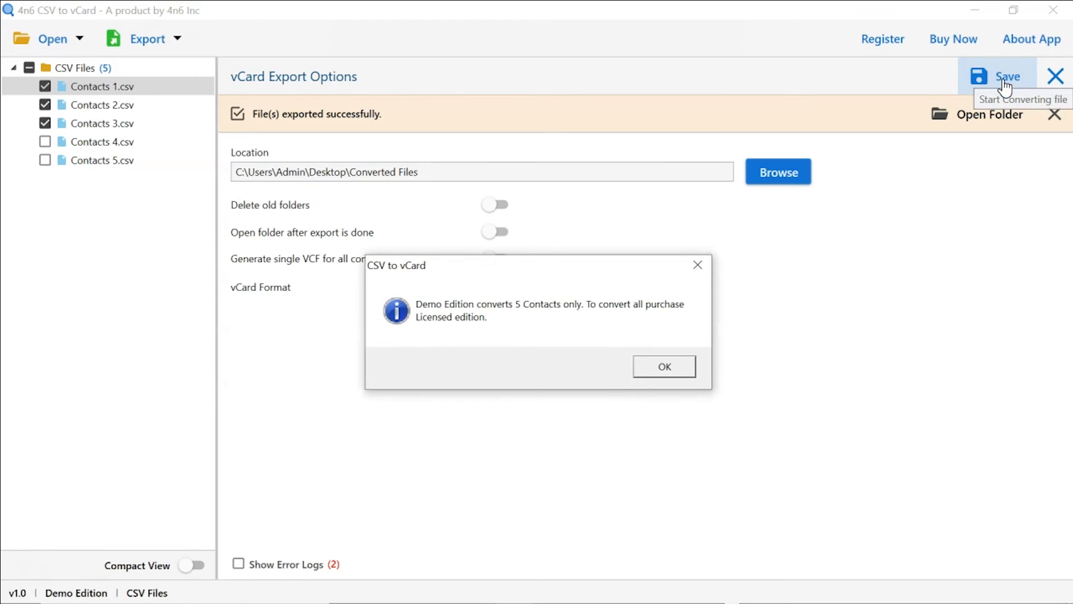
{"action": "mouse_move", "coordinate": [819, 220]}
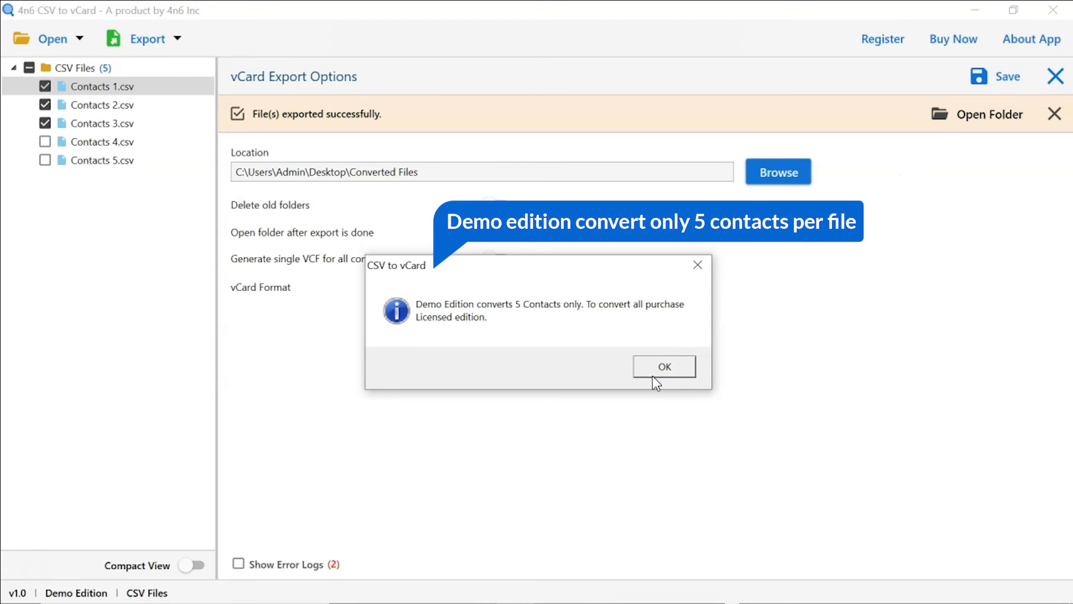
{"action": "left_click", "coordinate": [663, 366]}
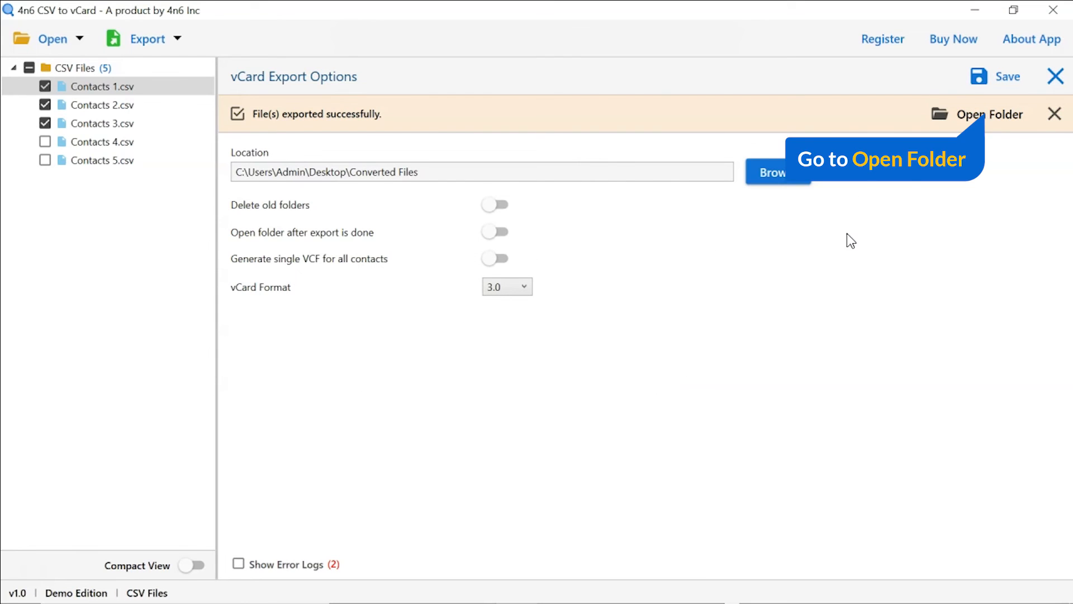
- Open the output folder and go into CSV Files > Contacts 2.csv to see five VCF files
{"action": "left_click", "coordinate": [988, 114]}
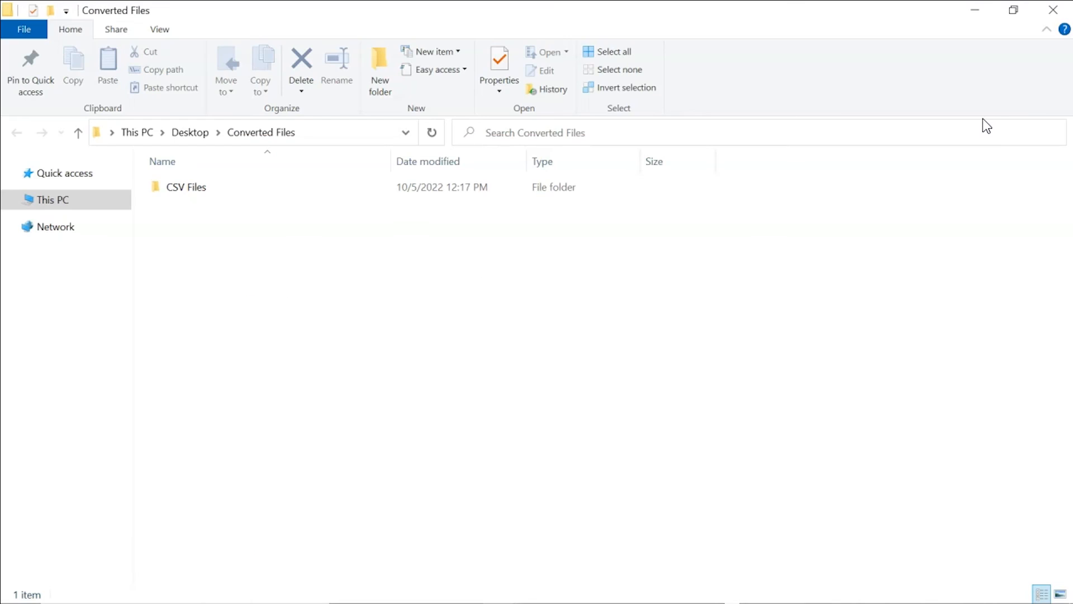
{"action": "mouse_move", "coordinate": [413, 229]}
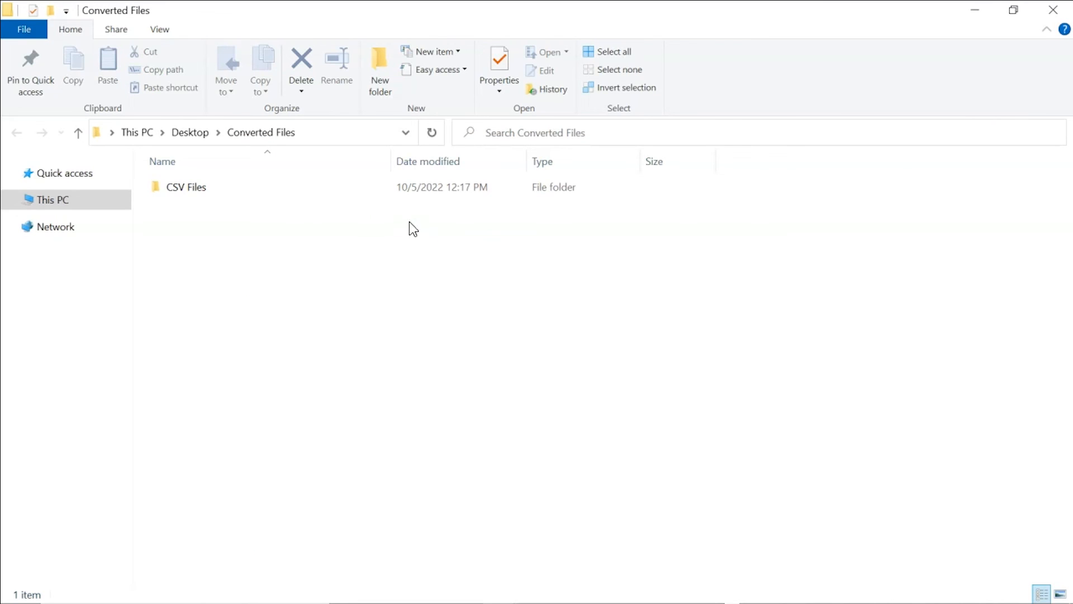
{"action": "double_click", "coordinate": [186, 186]}
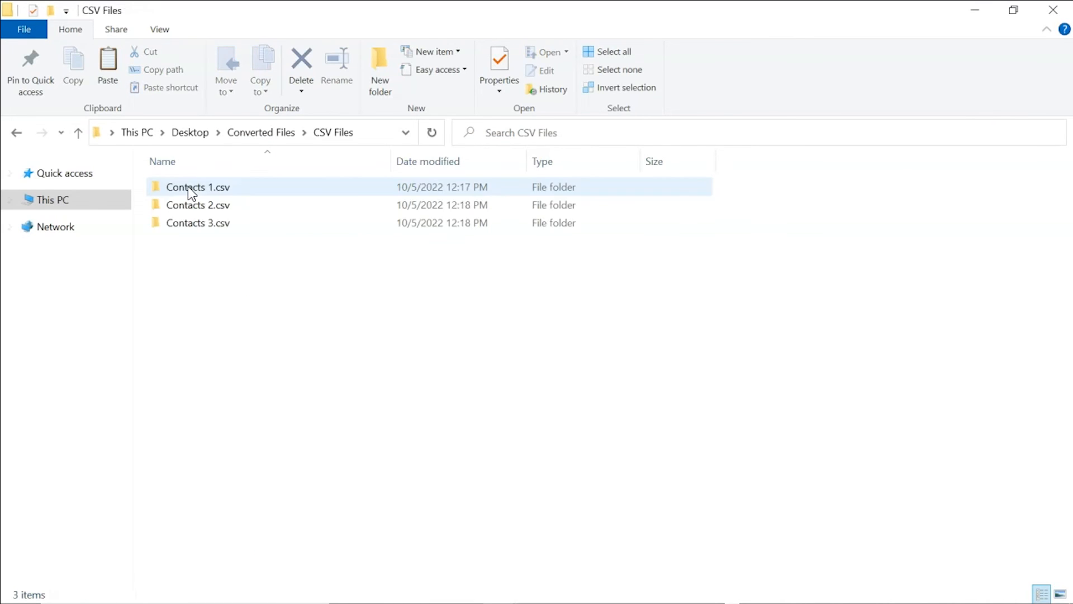
{"action": "left_click", "coordinate": [198, 204]}
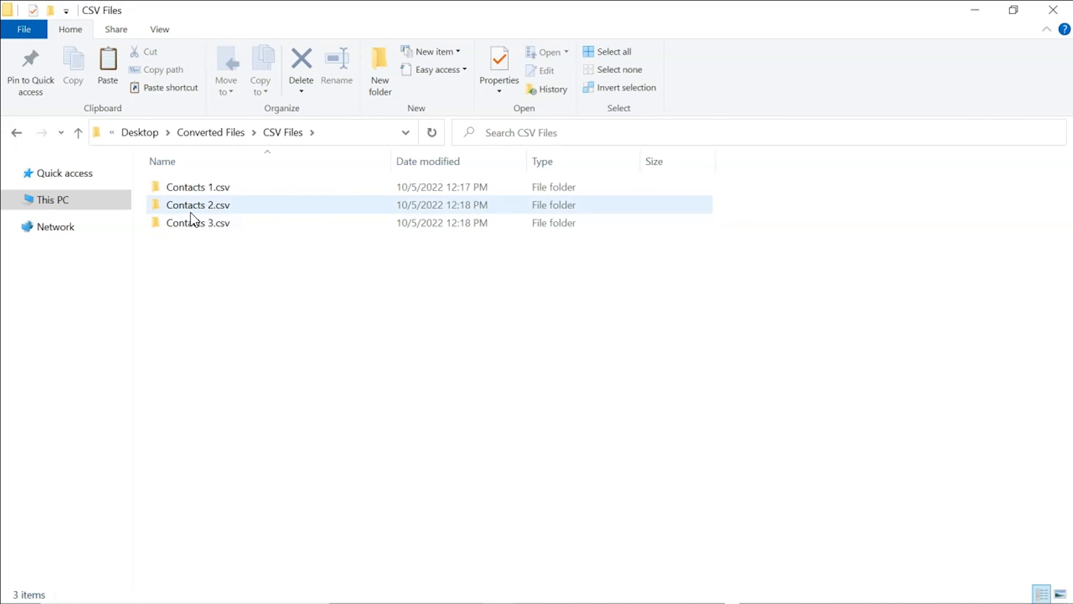
{"action": "double_click", "coordinate": [198, 205]}
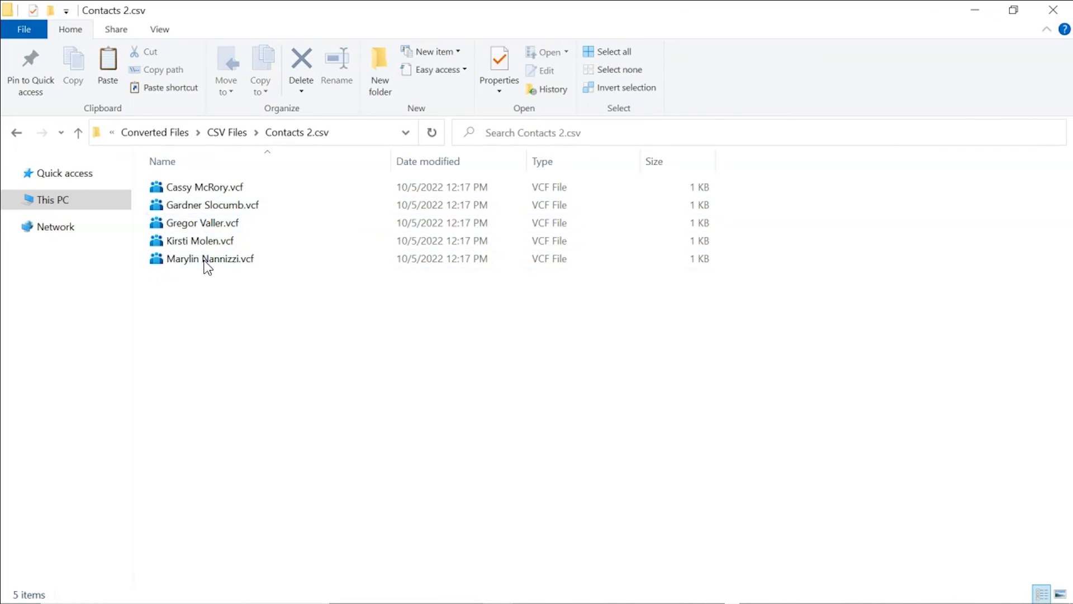
{"action": "mouse_move", "coordinate": [219, 311]}
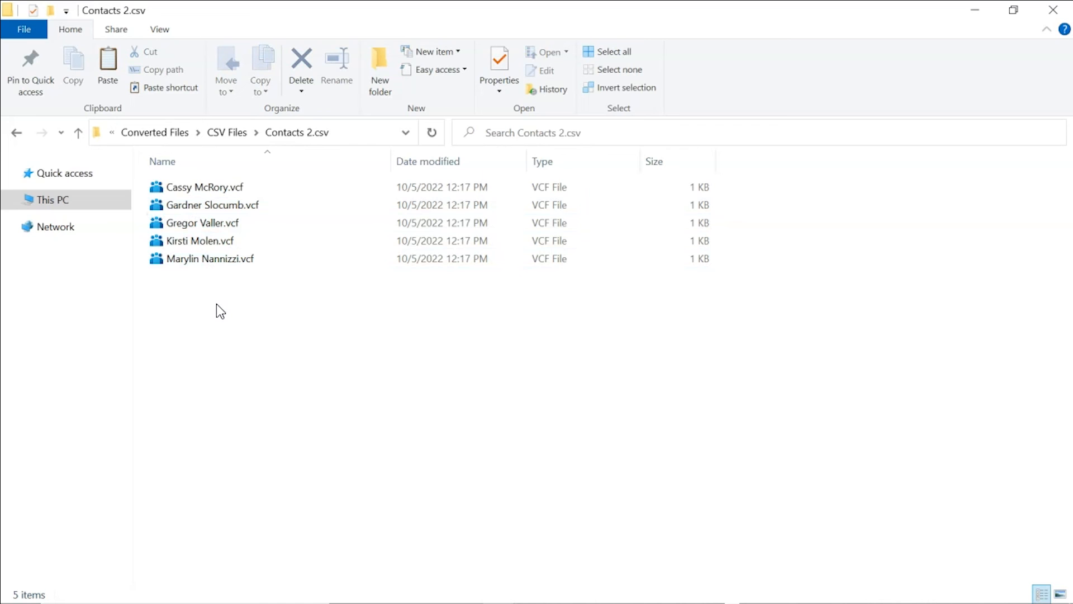